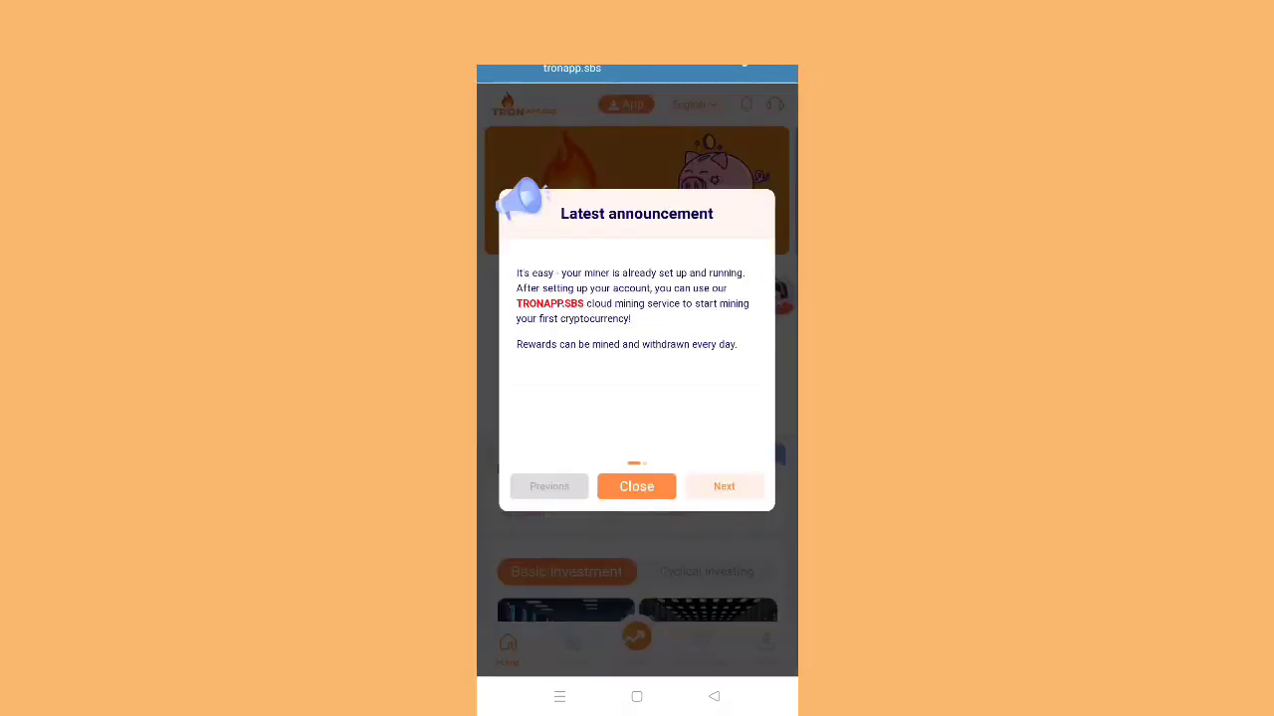
Dismiss the announcement, view the 10110.00 TRX balance on Mine, and reach the Recharge page
click(637, 485)
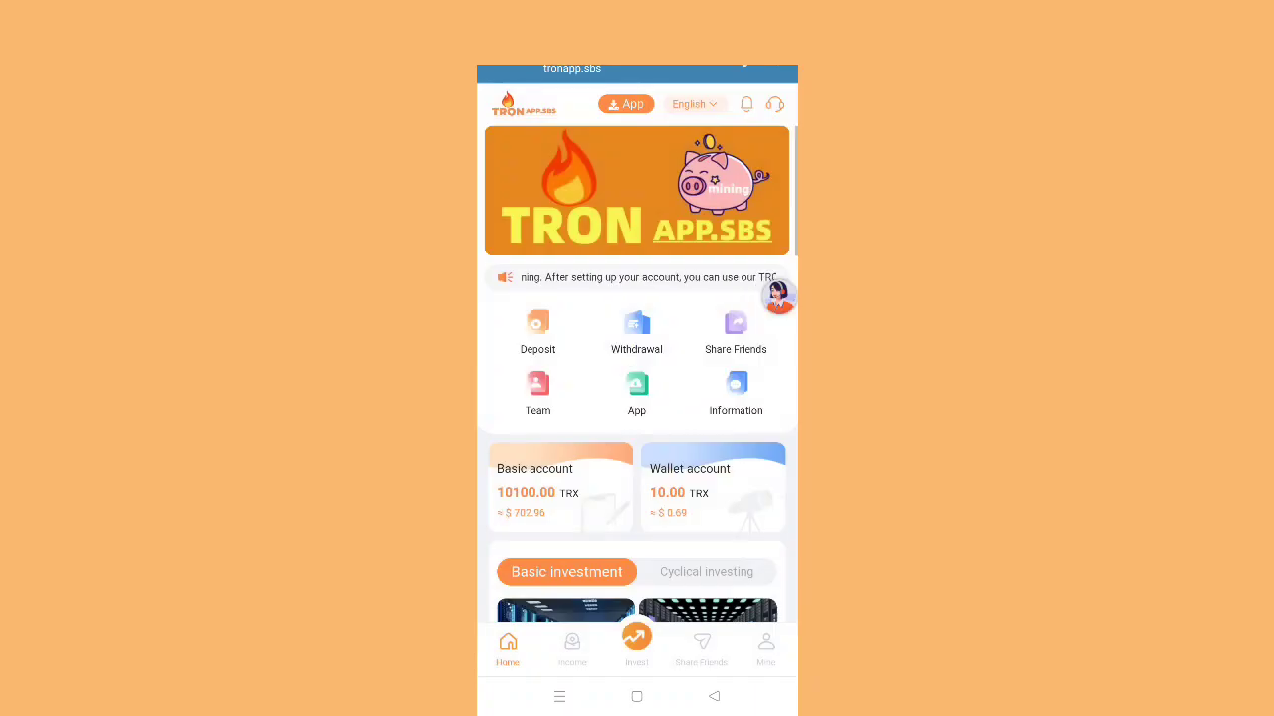
click(764, 646)
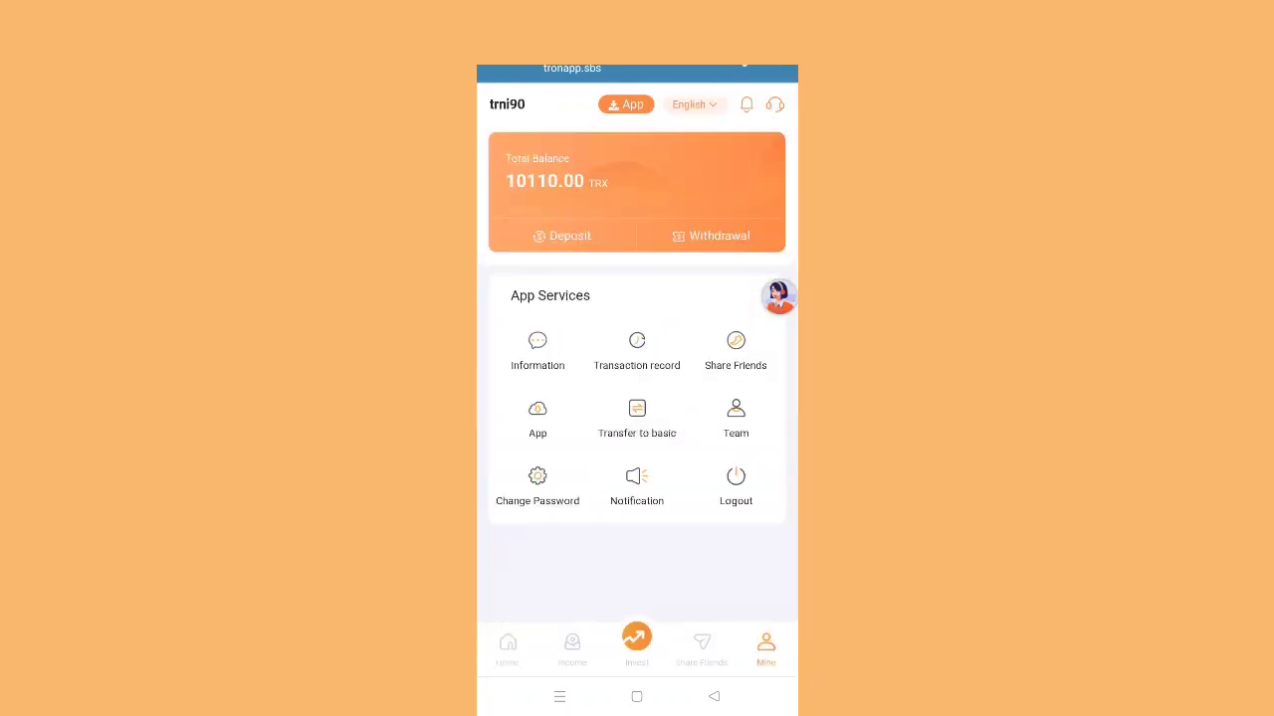
click(507, 646)
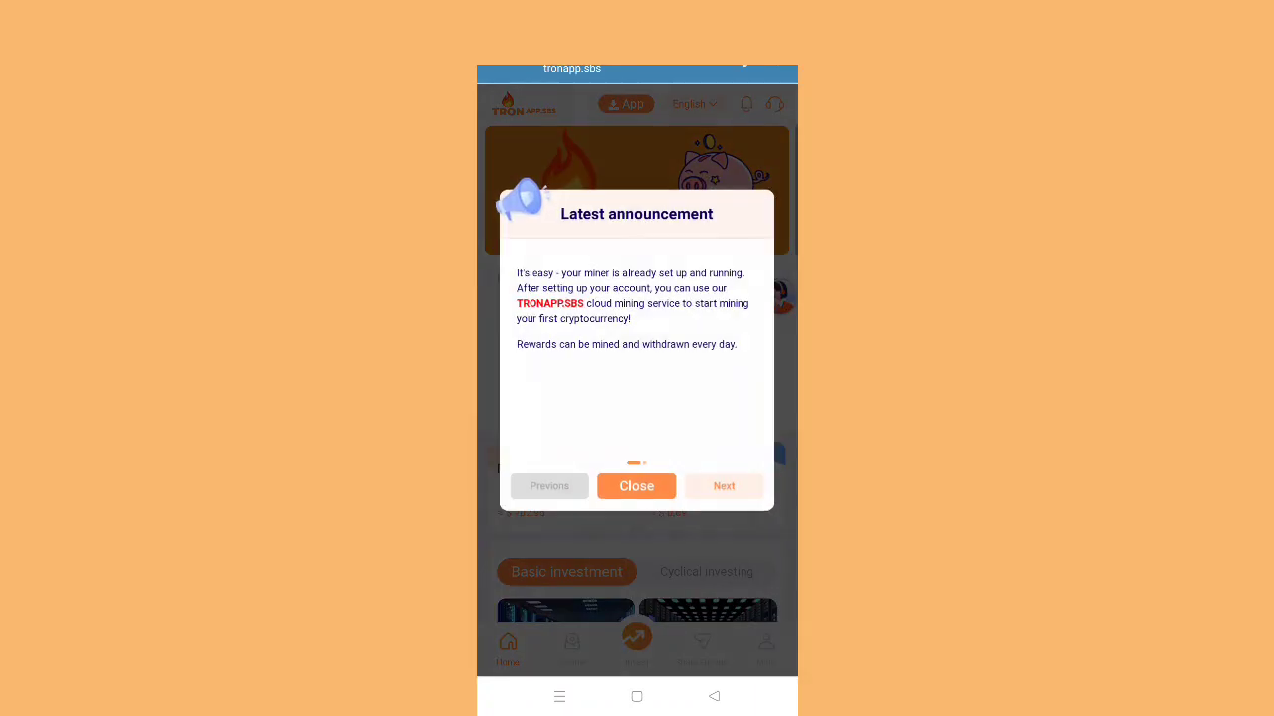
click(637, 486)
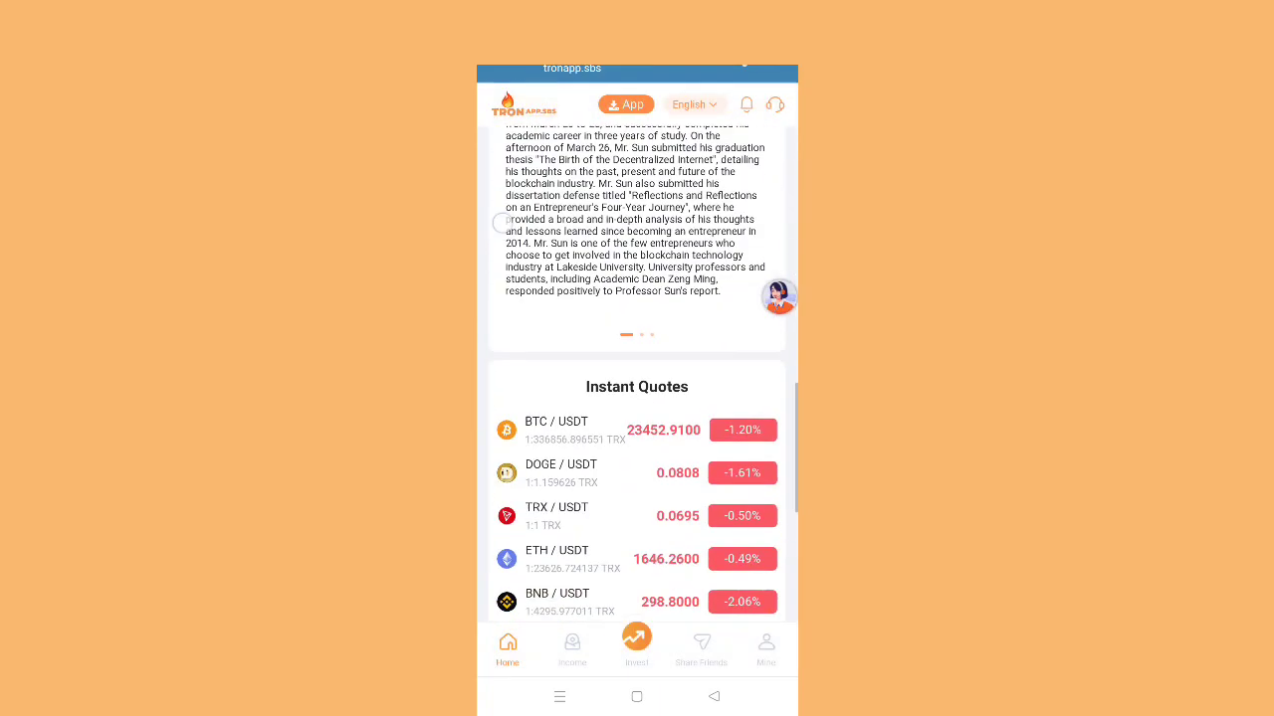
click(764, 649)
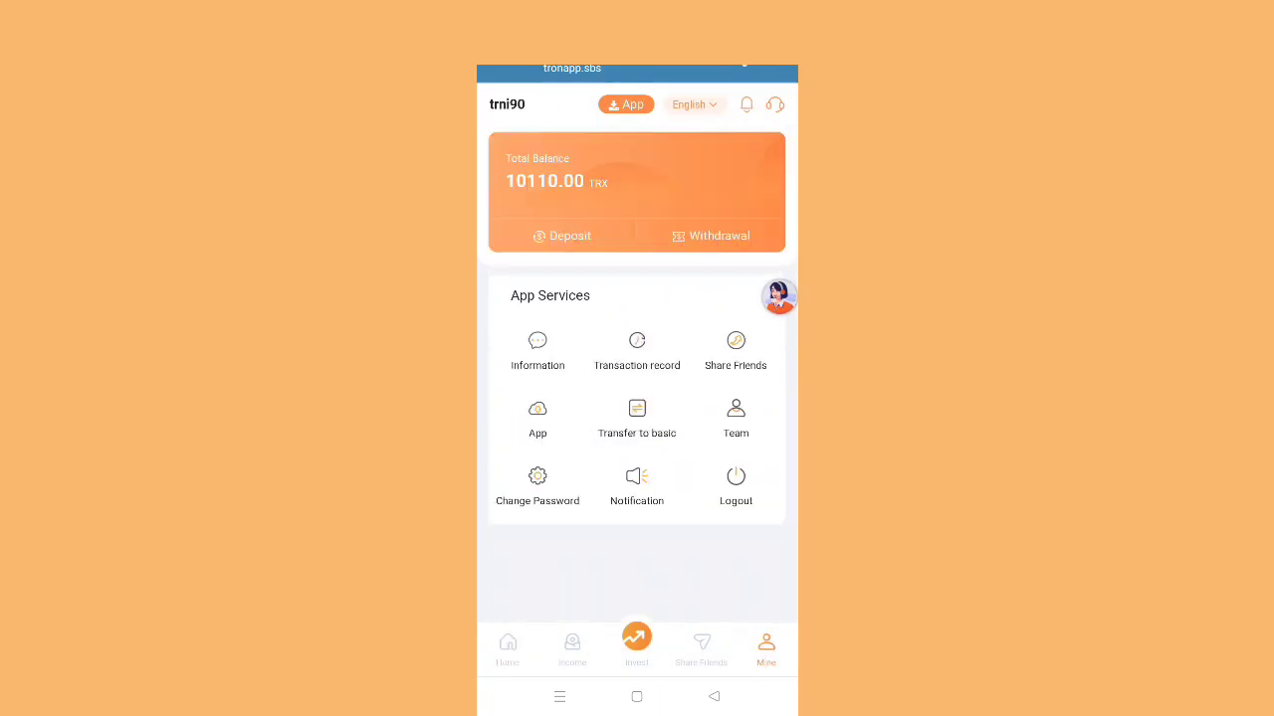
click(637, 348)
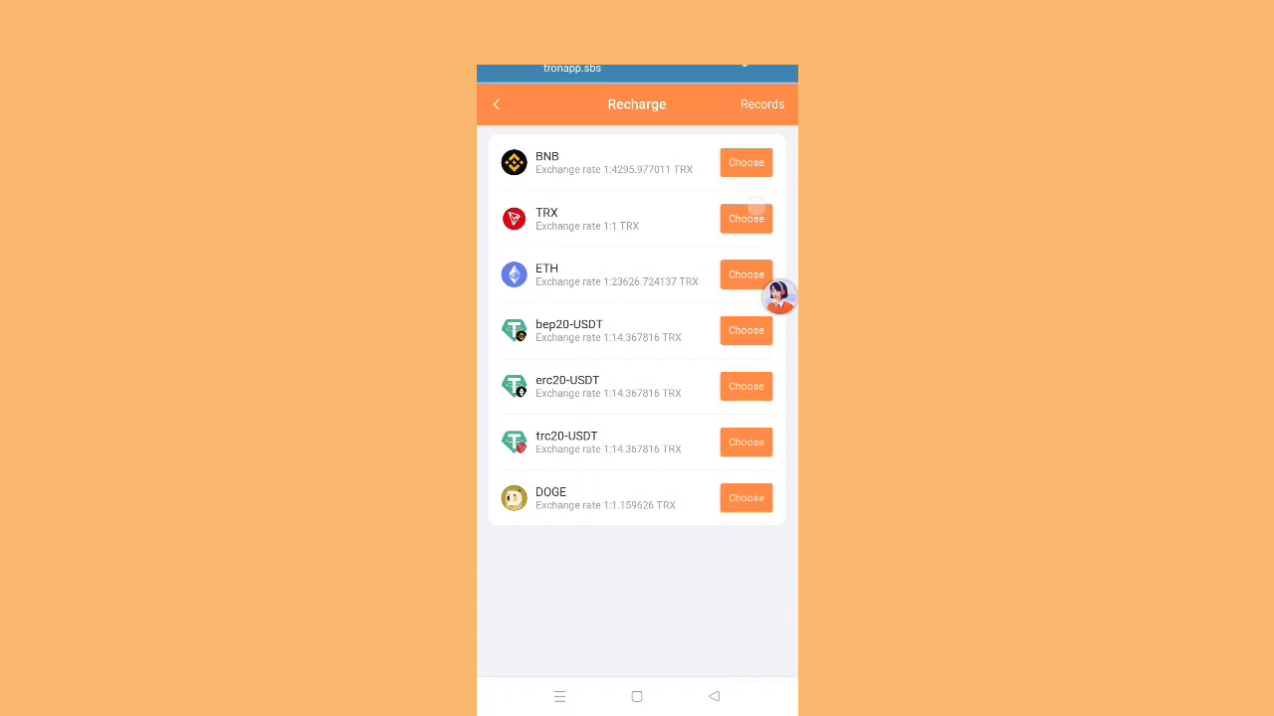
View the TRX deposit QR address, then return to the Mine overview showing 10110.00 TRX
click(744, 219)
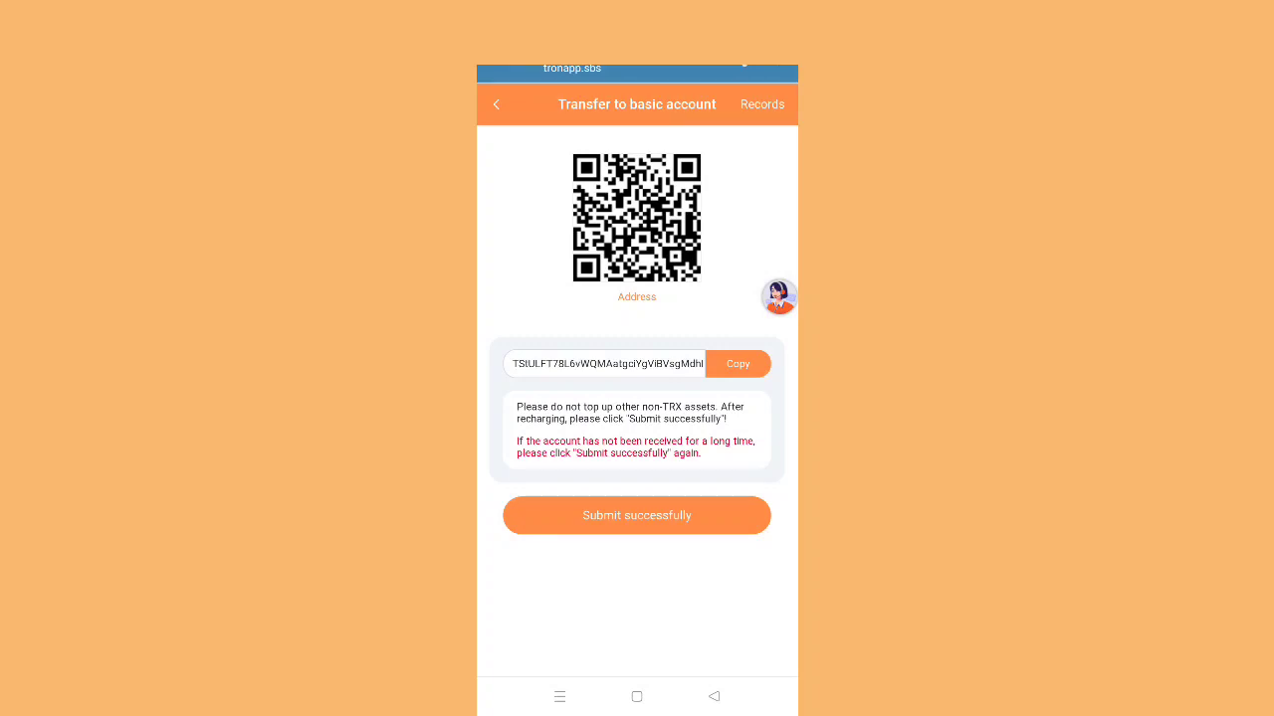
click(495, 103)
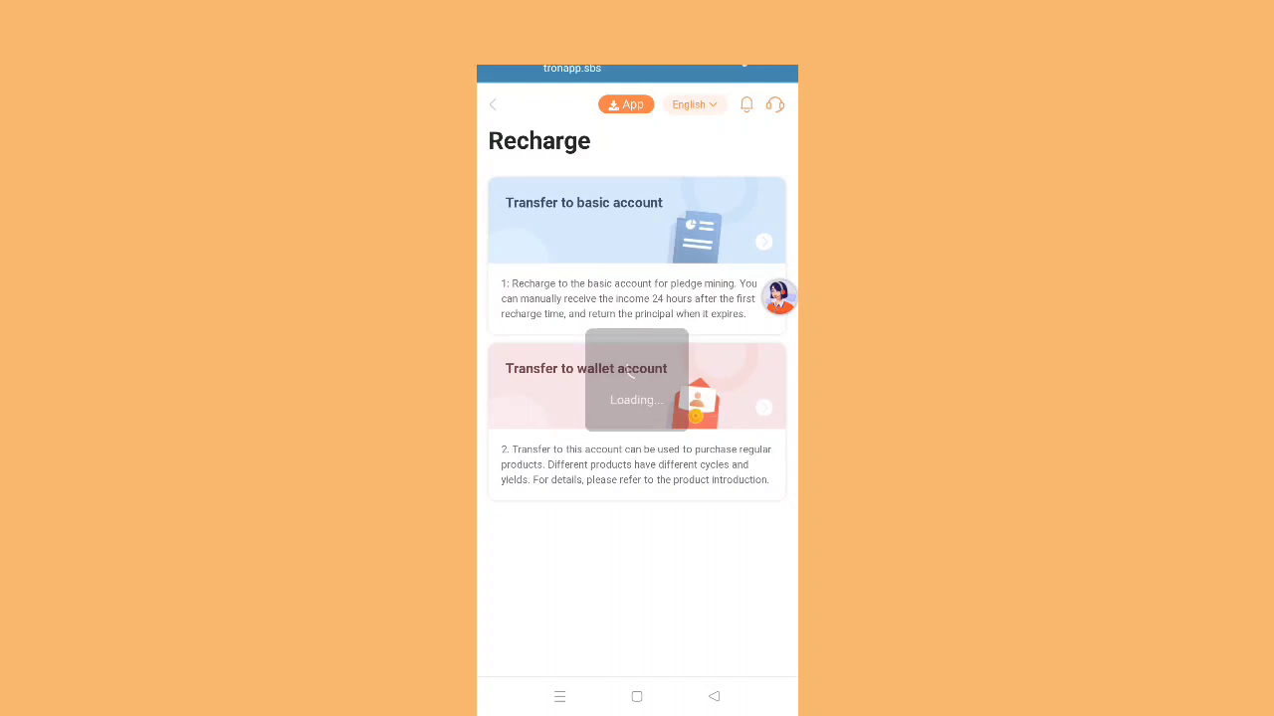
click(764, 646)
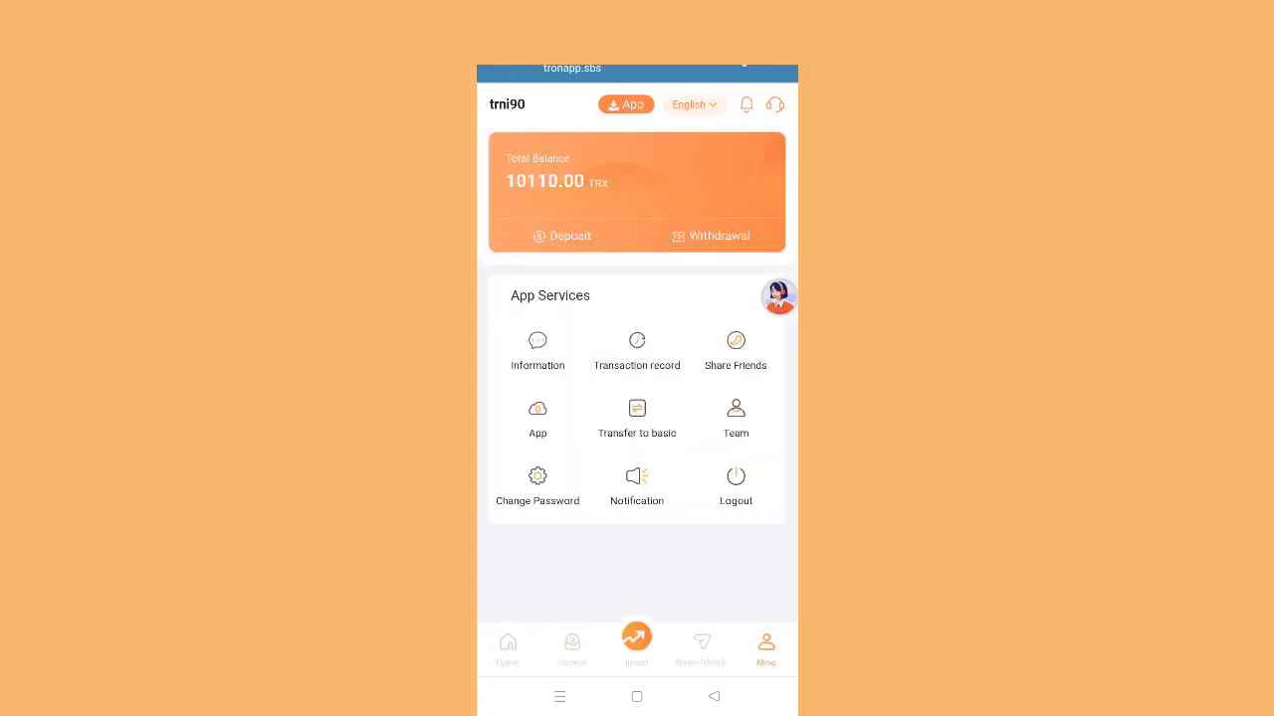
Browse Income and the Cyclical investing miner list, then go to the invite page
click(573, 647)
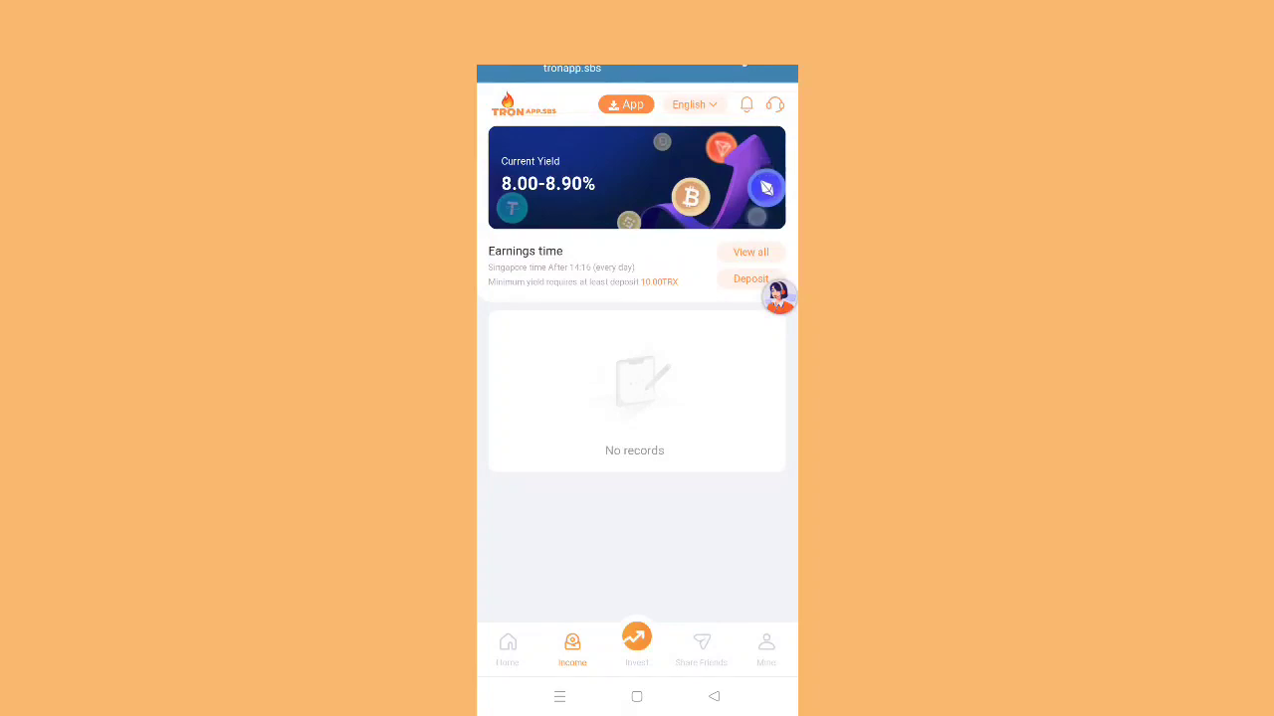
click(637, 645)
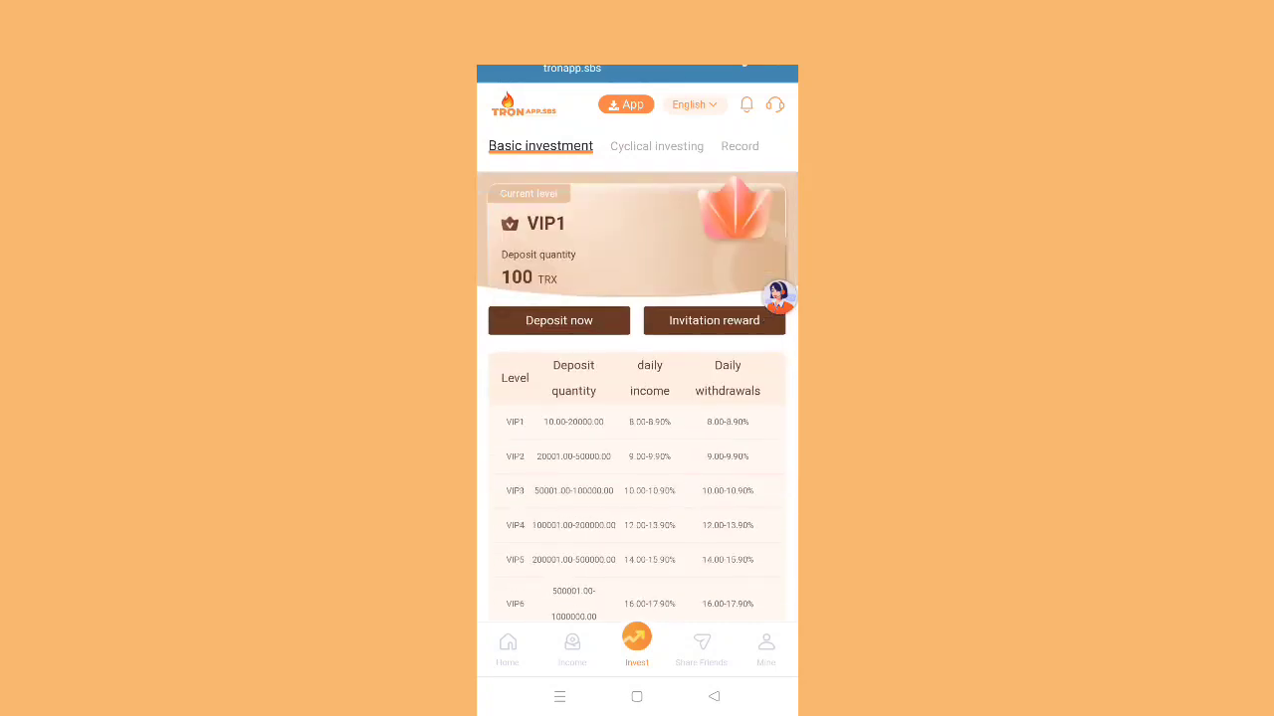
click(650, 147)
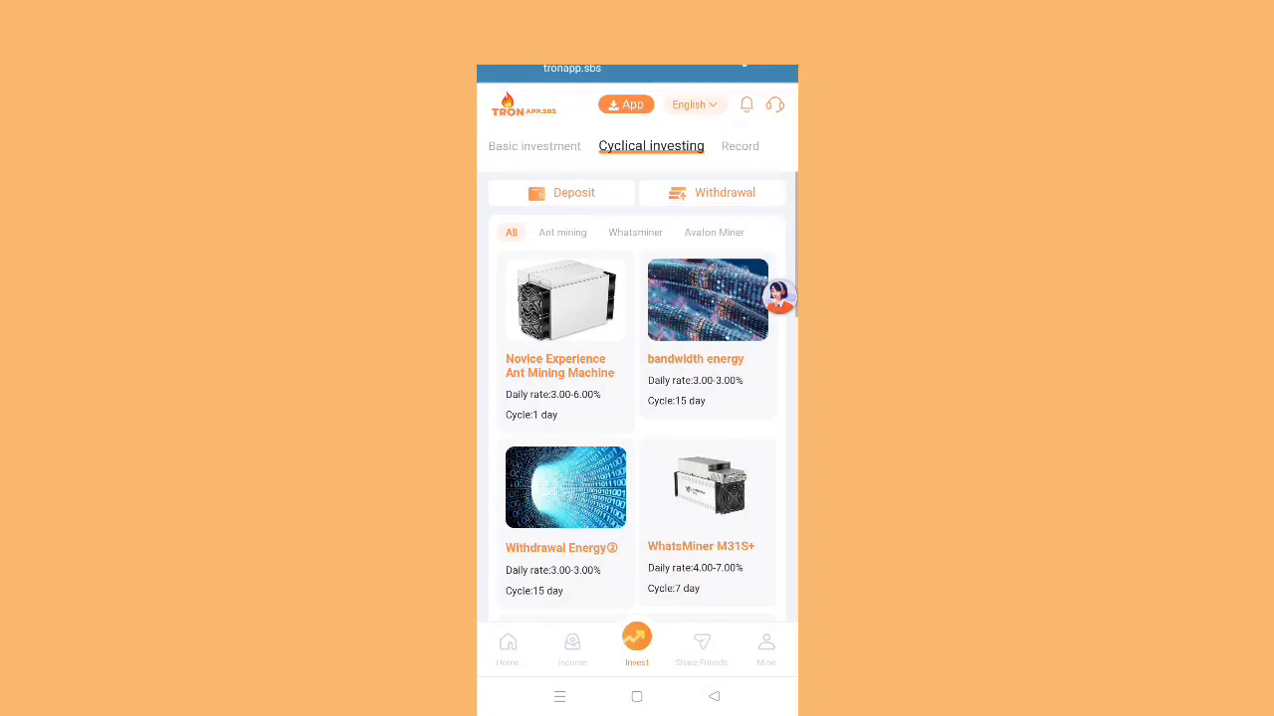
scroll(down, 3)
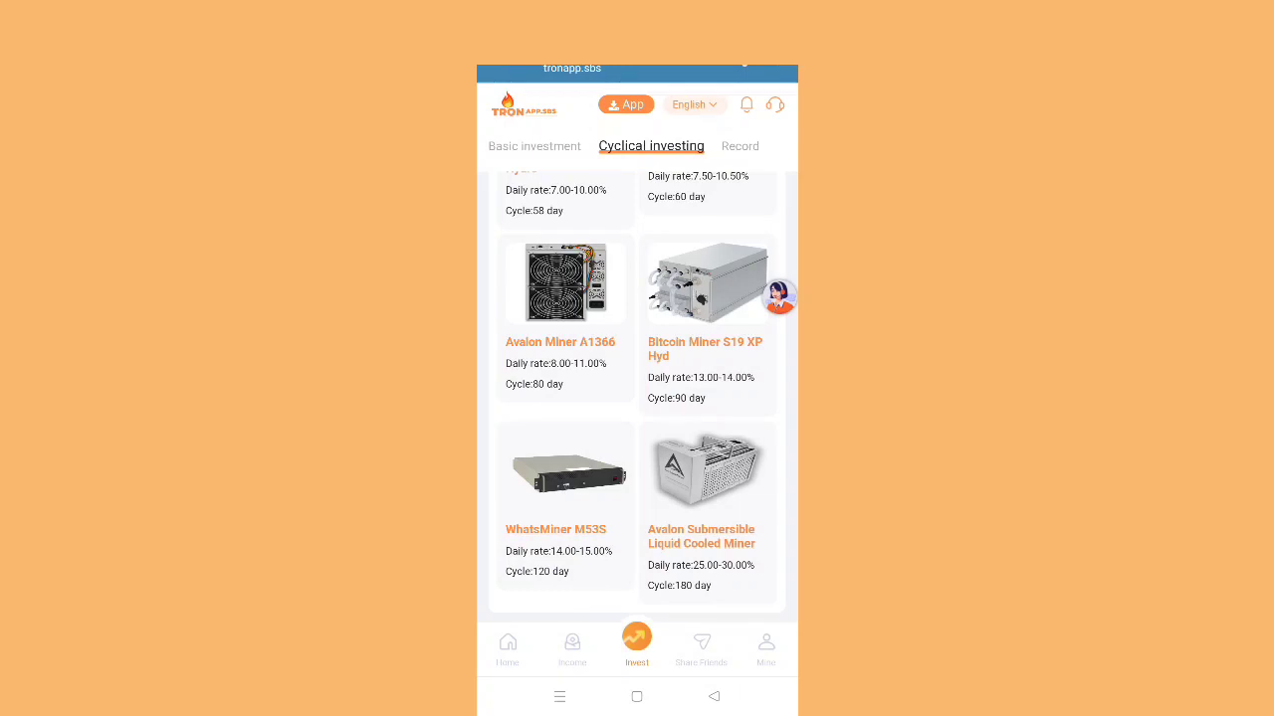
click(700, 649)
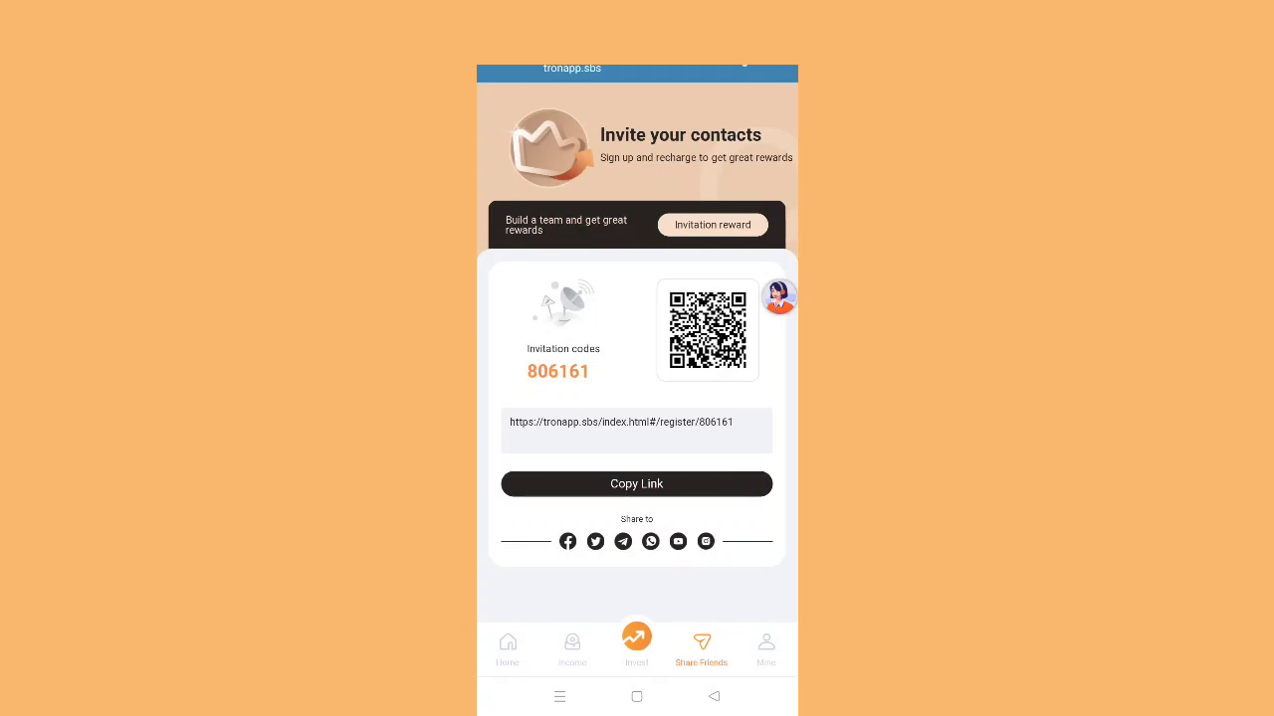
Return Home, dismiss the announcement and submit a 10 TRX withdrawal, shown as pending
click(766, 647)
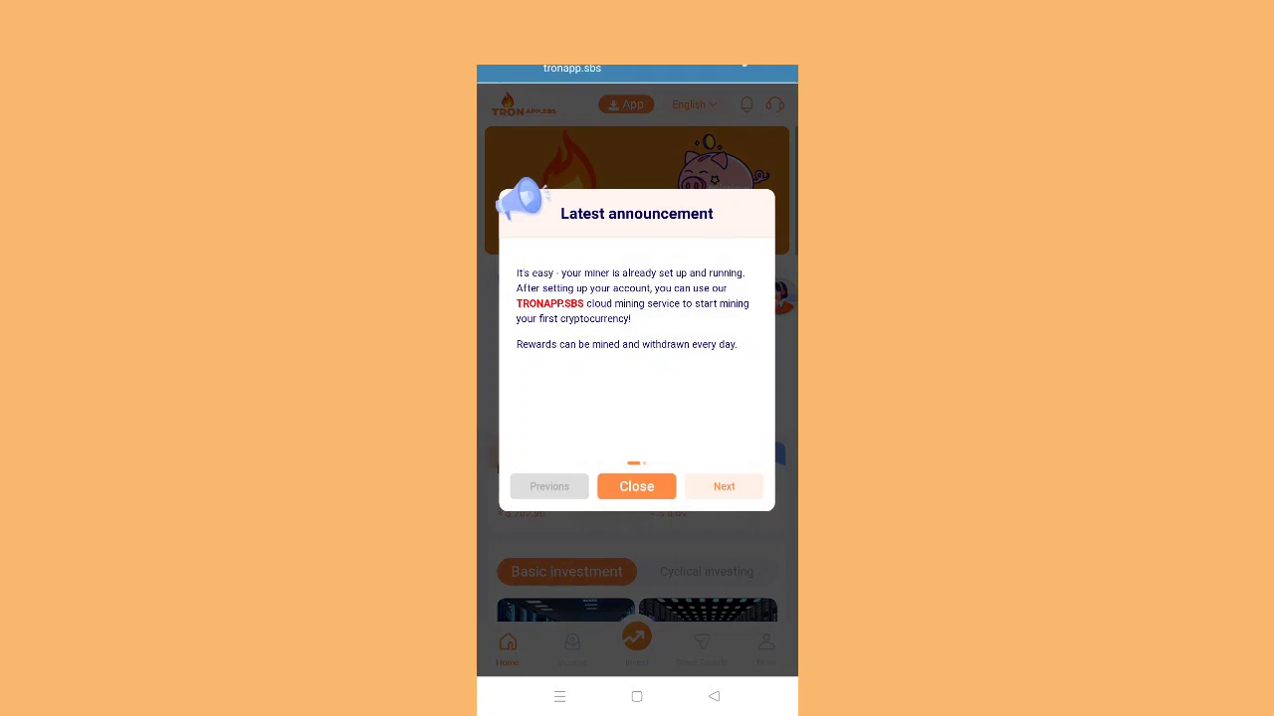
click(637, 485)
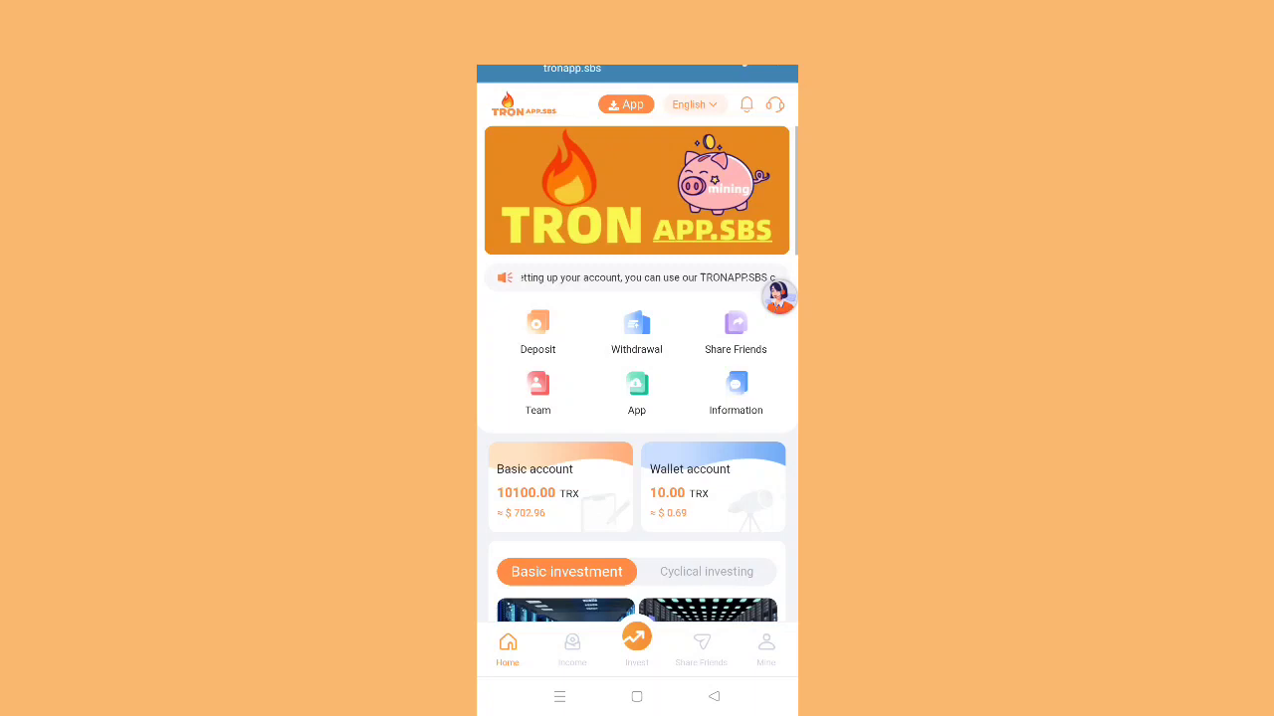
click(701, 646)
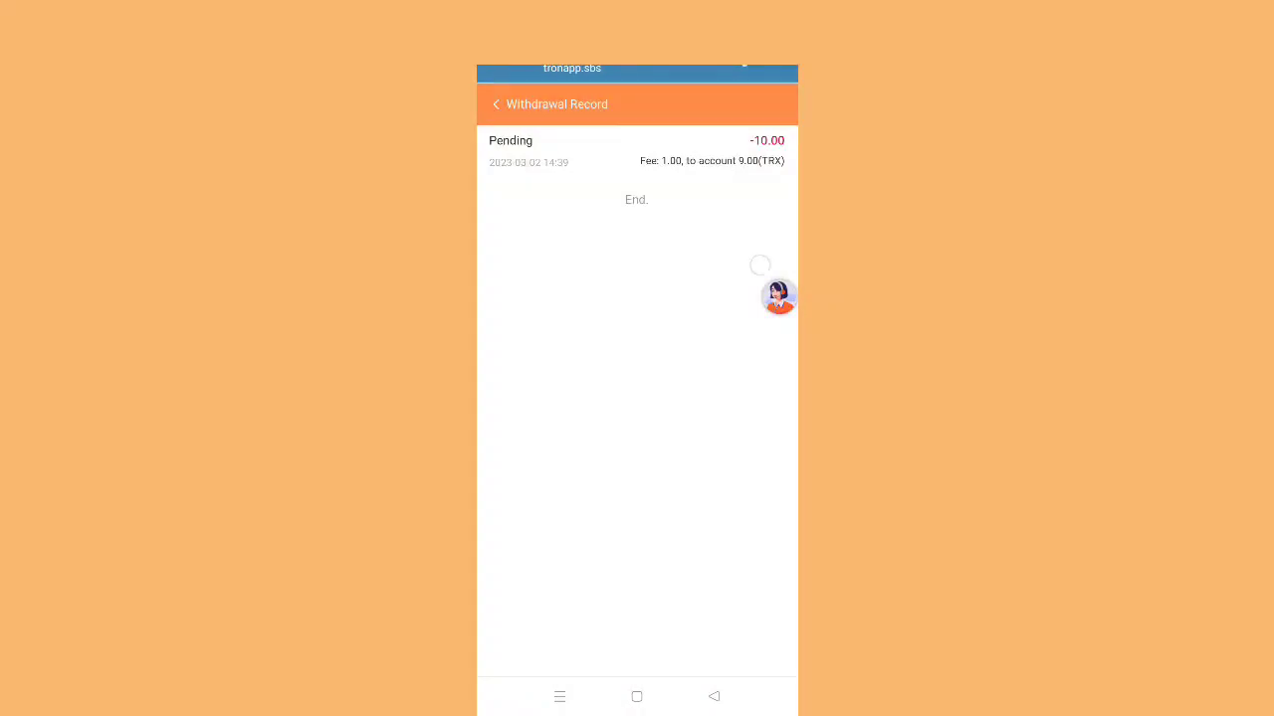
Leave the Withdrawal Record for Home (wallet 0.00, basic 10100.00 TRX) and view the Information article
click(495, 104)
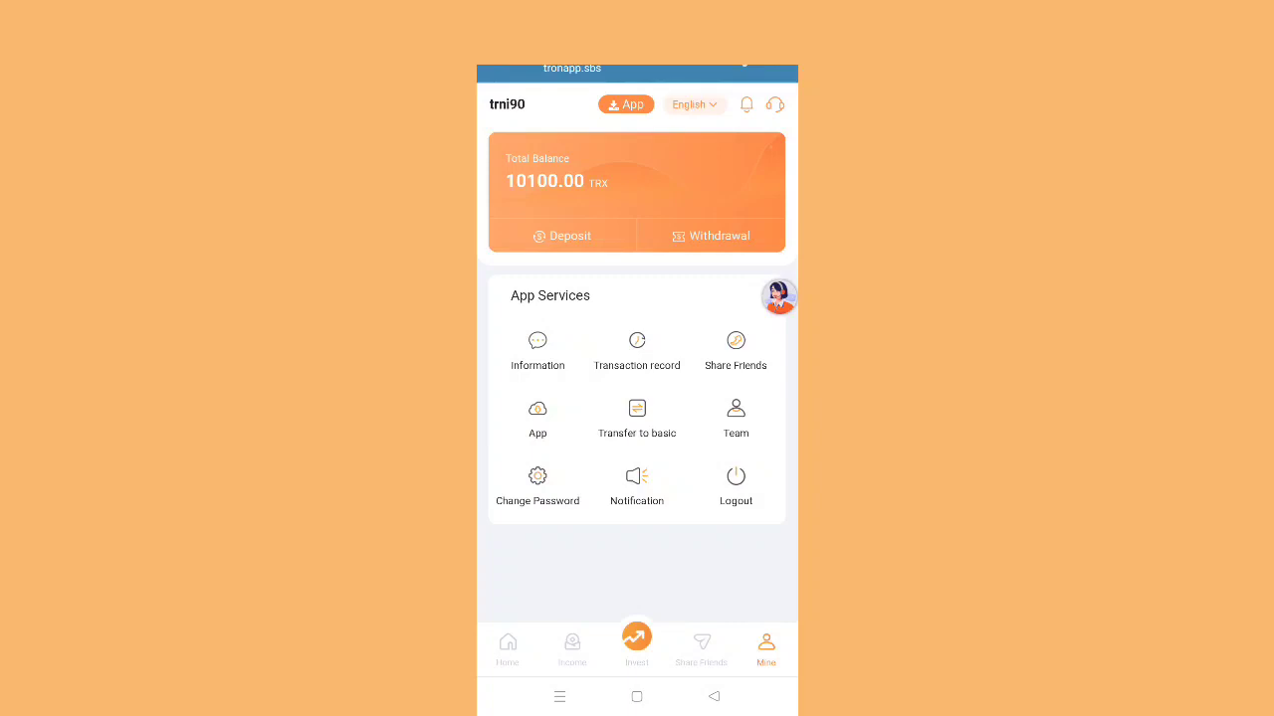
click(506, 649)
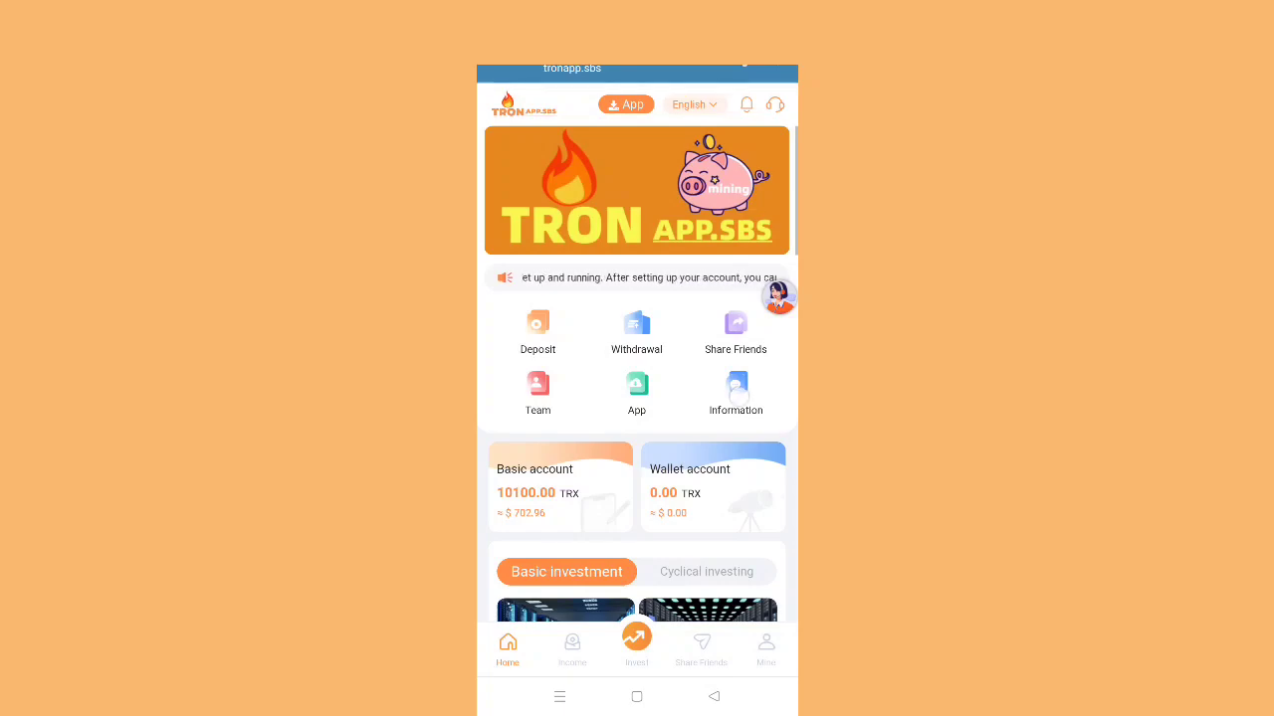
click(736, 388)
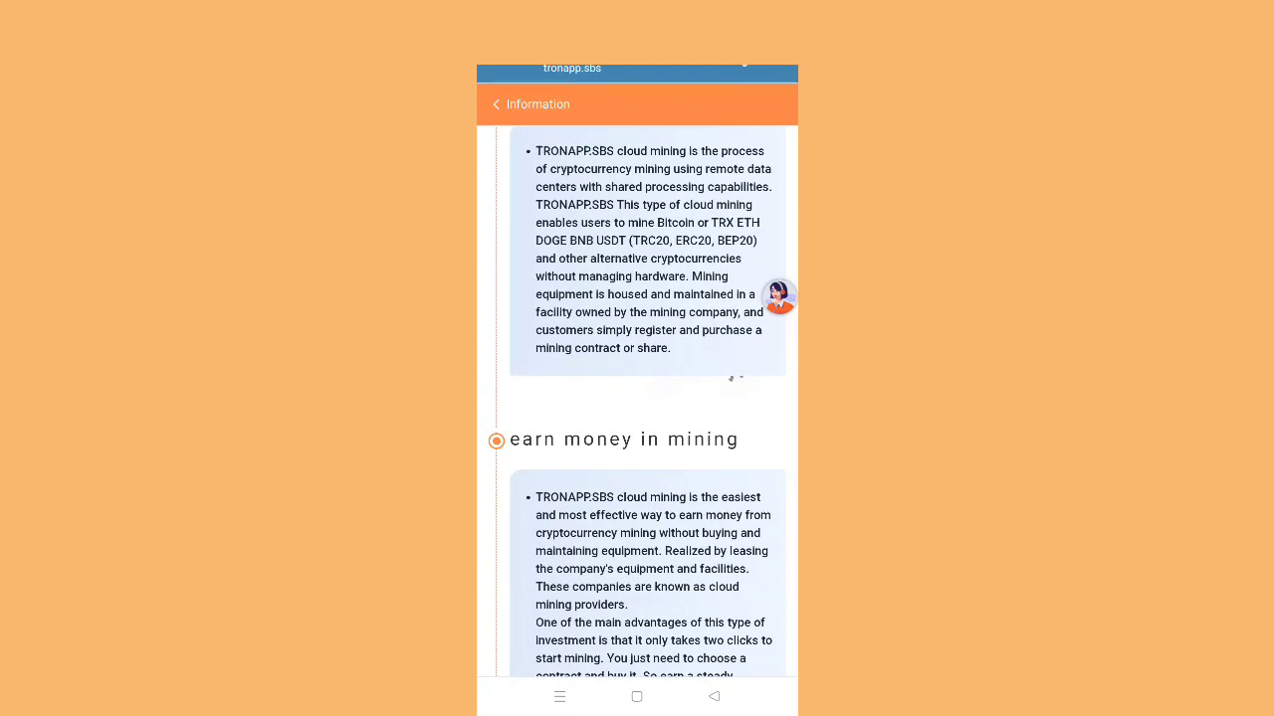
Return from the Information article to the home page with its announcement
click(493, 103)
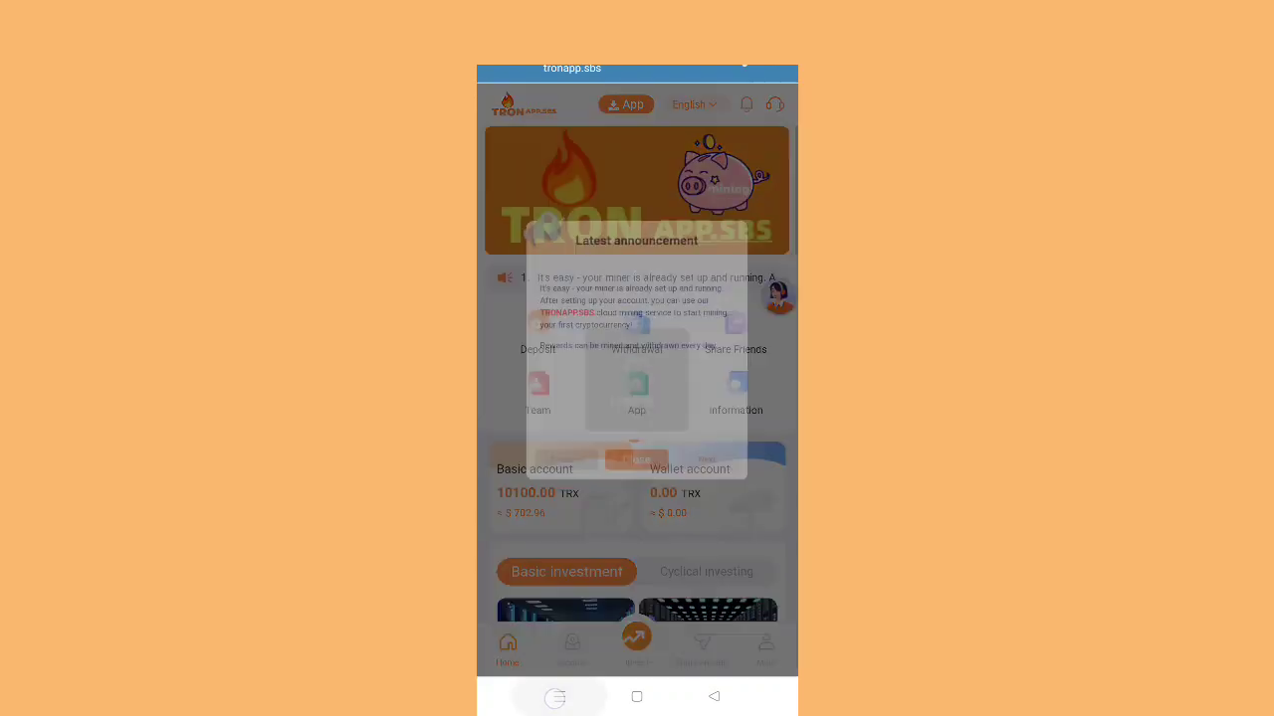